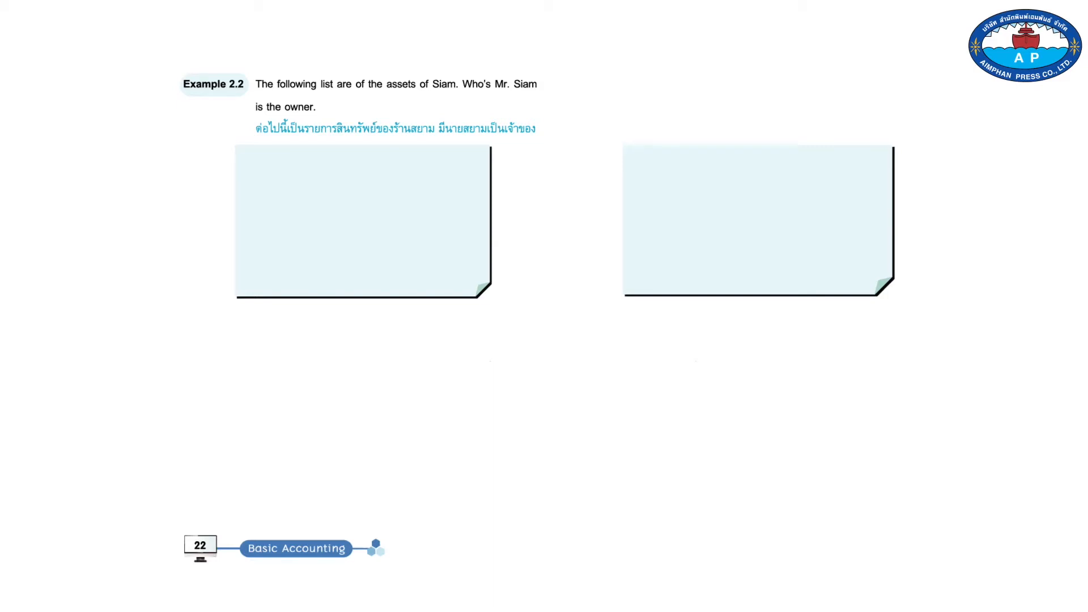
text(Cash 50,000 baht)
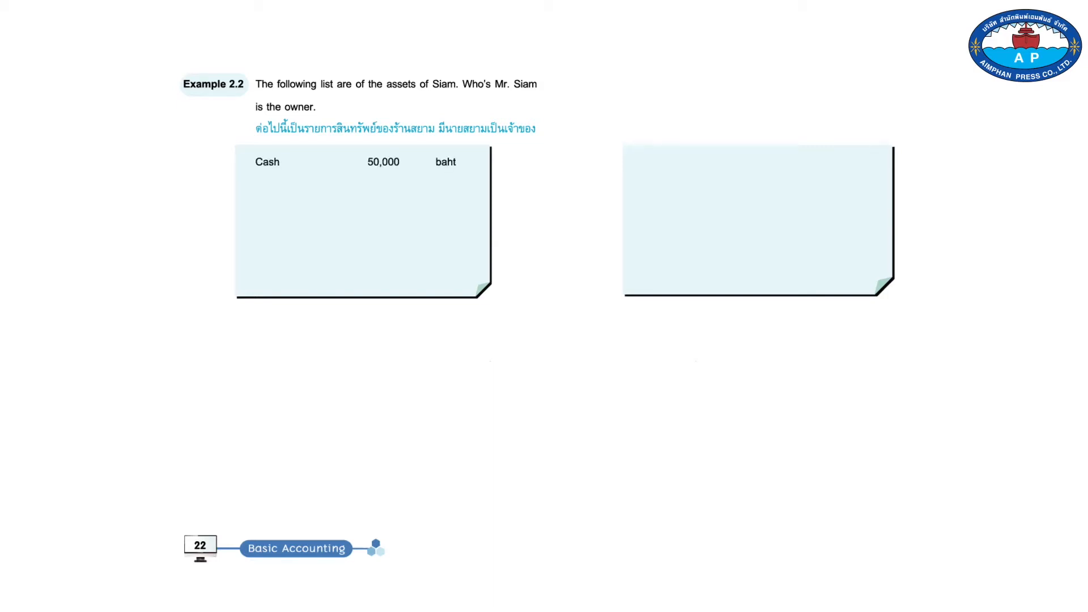